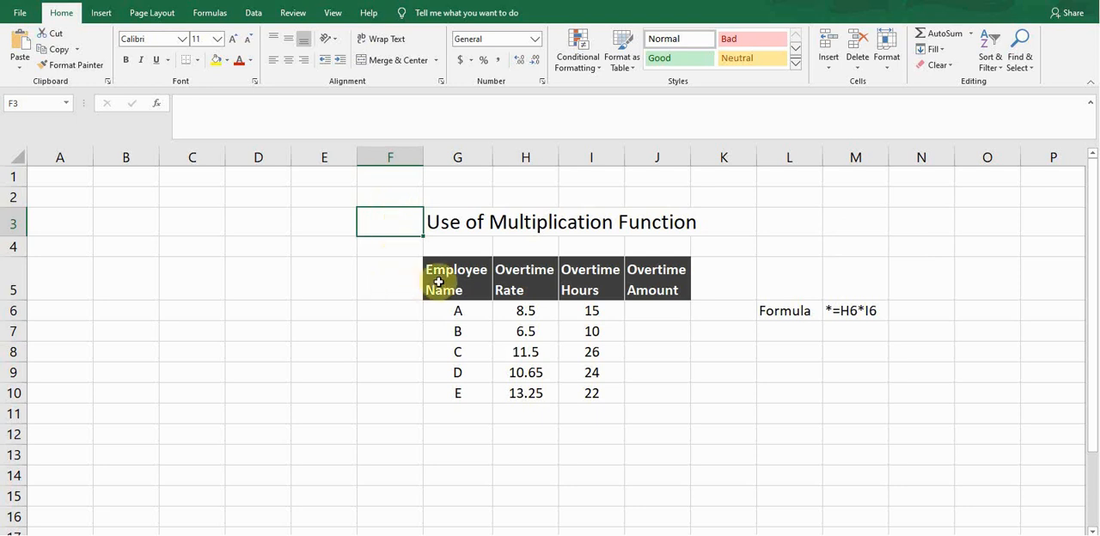
Step: Review employee A's rate and hours, then select J6 for the overtime amount
left_click(457, 311)
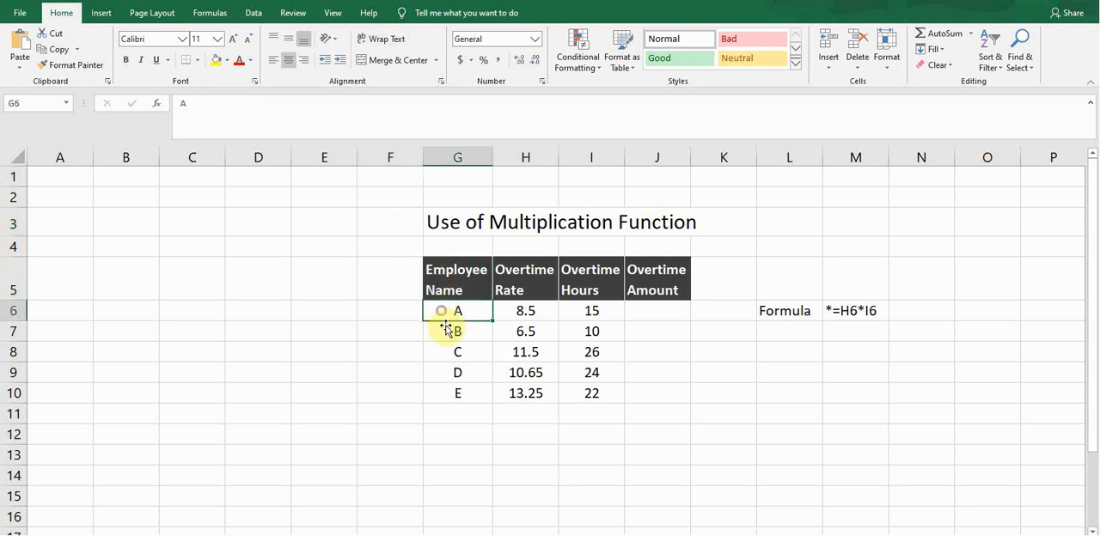
left_click(526, 279)
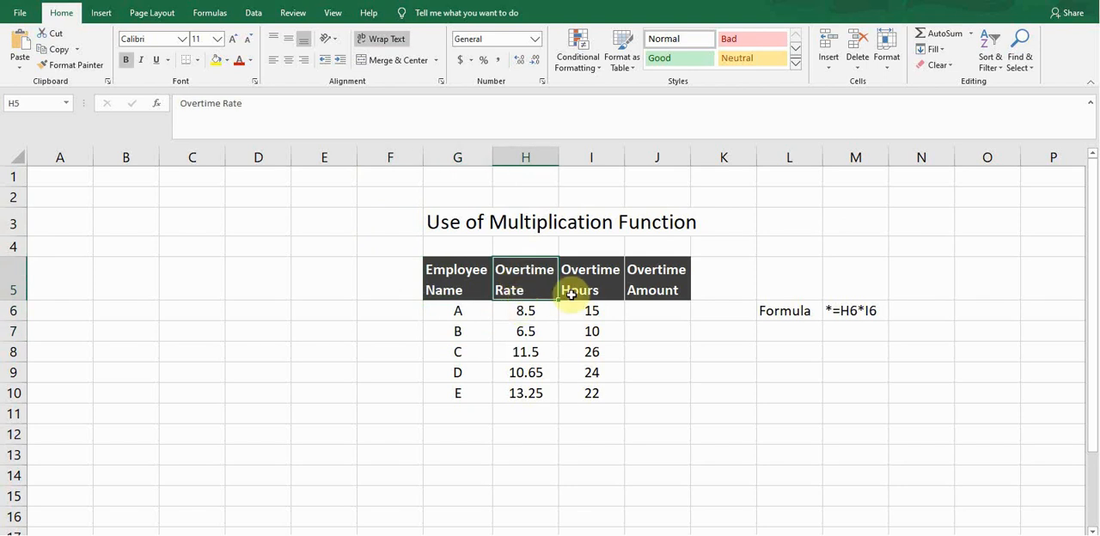
left_click(591, 311)
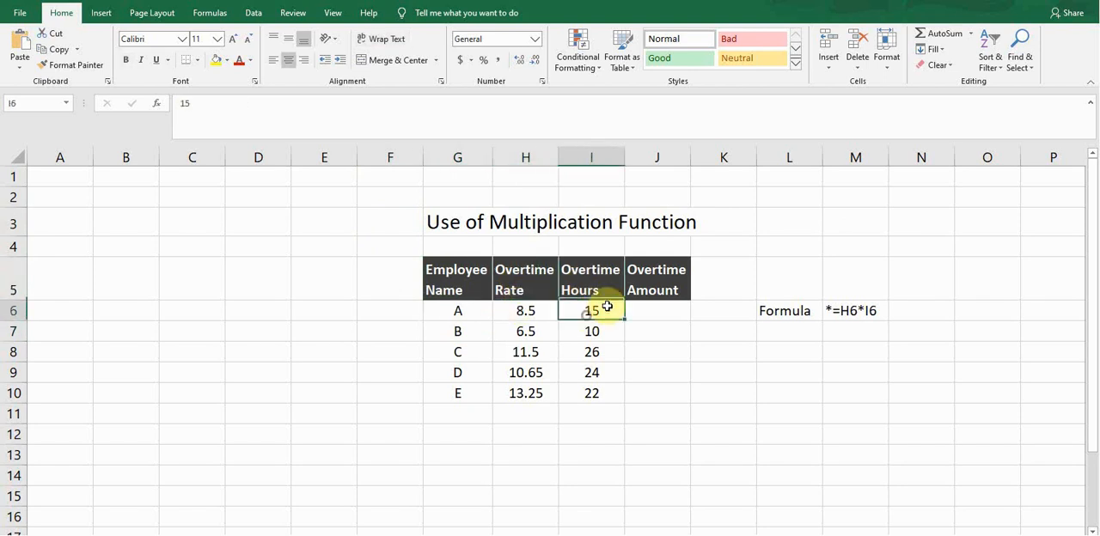
left_click(657, 278)
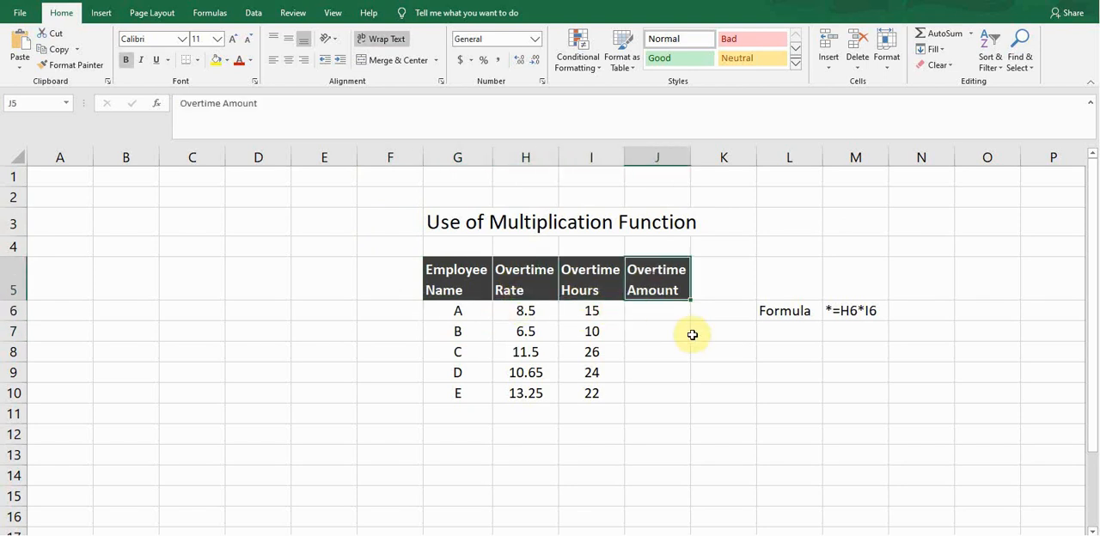
left_click(657, 311)
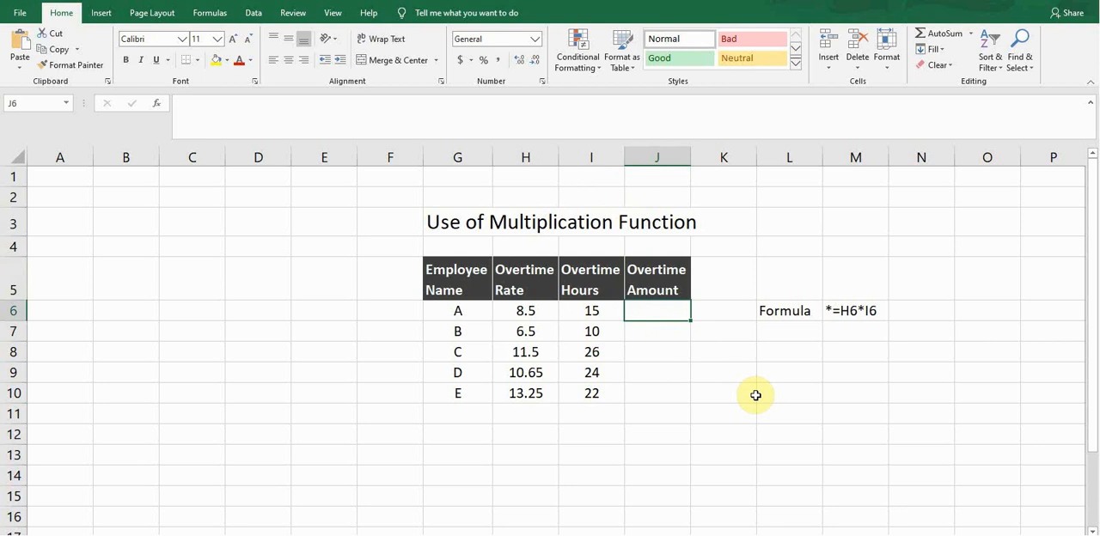
Step: Build employee A's overtime formula =H6*I6 from rate and hours cells
type("=")
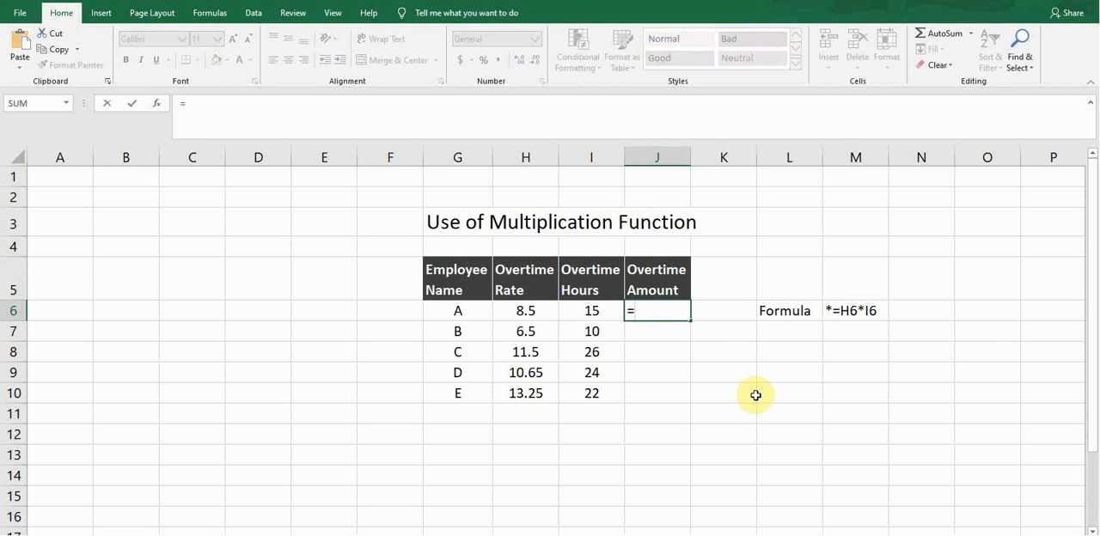
mouse_move(718, 385)
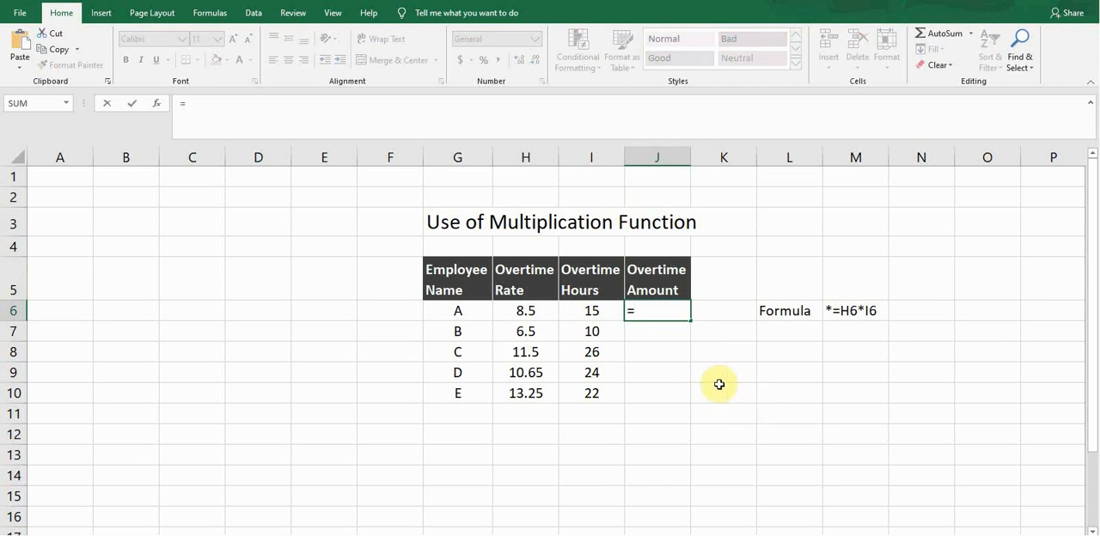
left_click(526, 311)
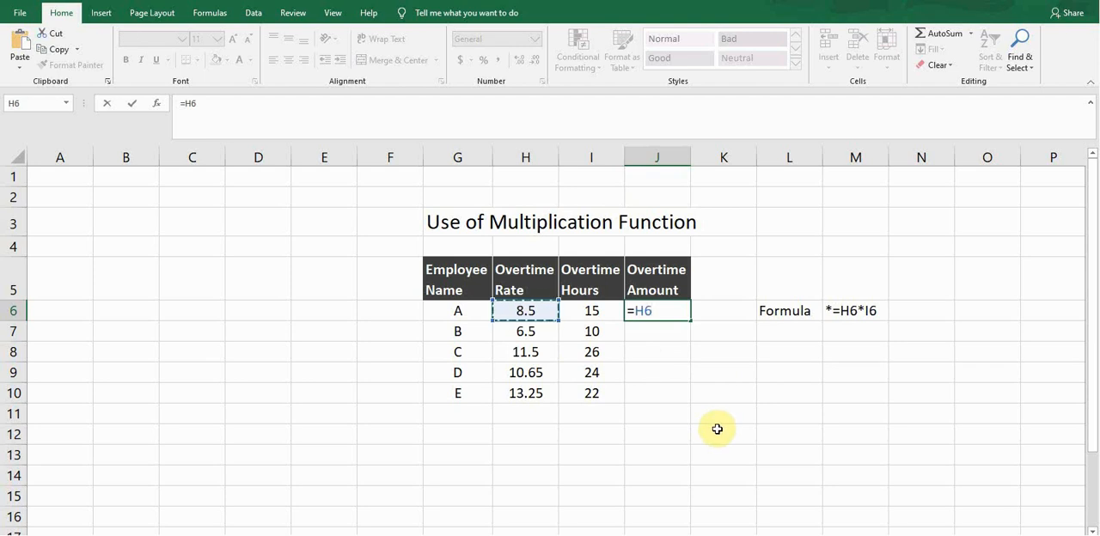
type("*")
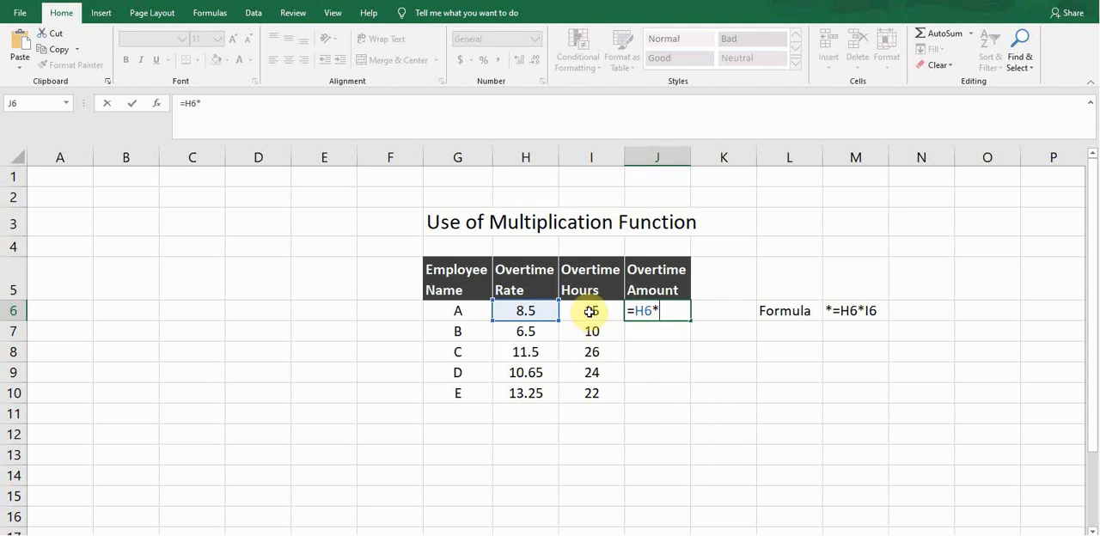
left_click(592, 311)
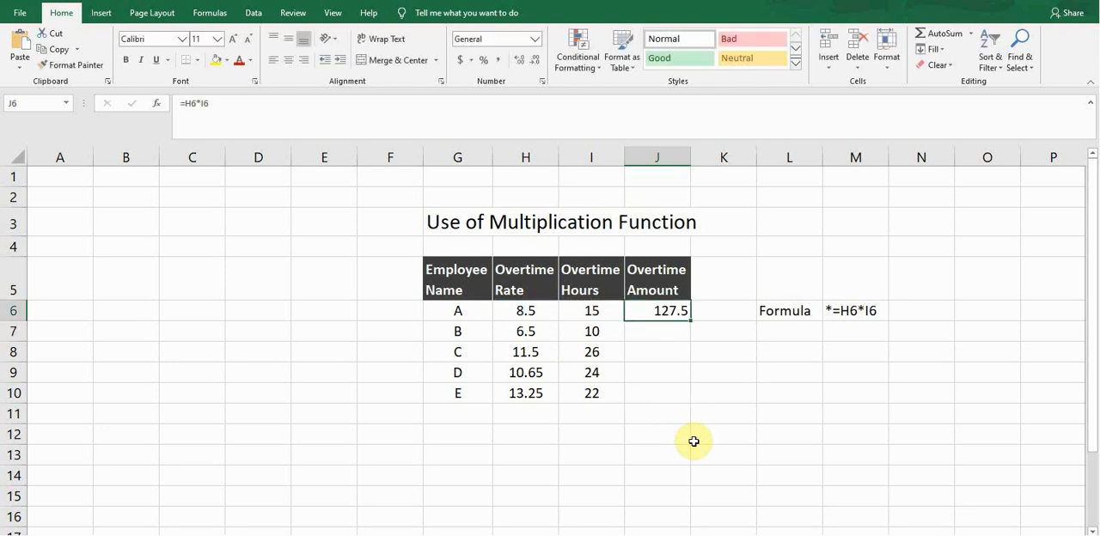
mouse_move(758, 418)
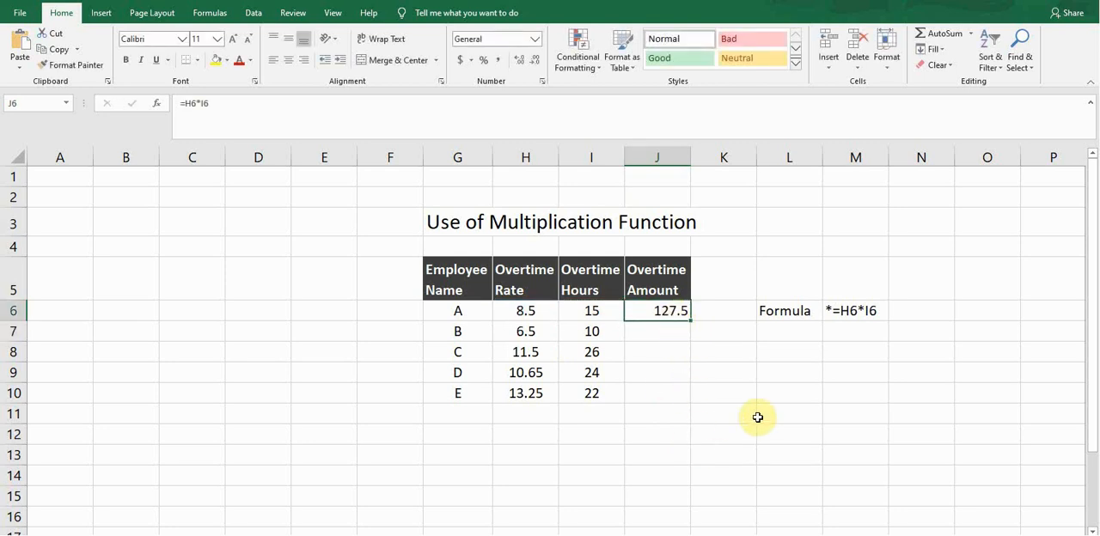
mouse_move(794, 413)
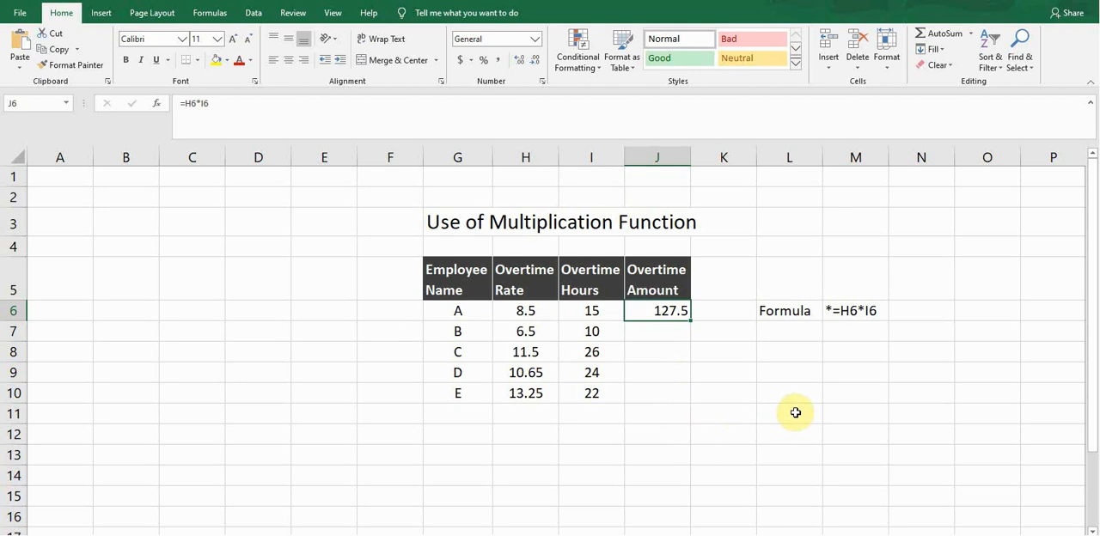
mouse_move(485, 350)
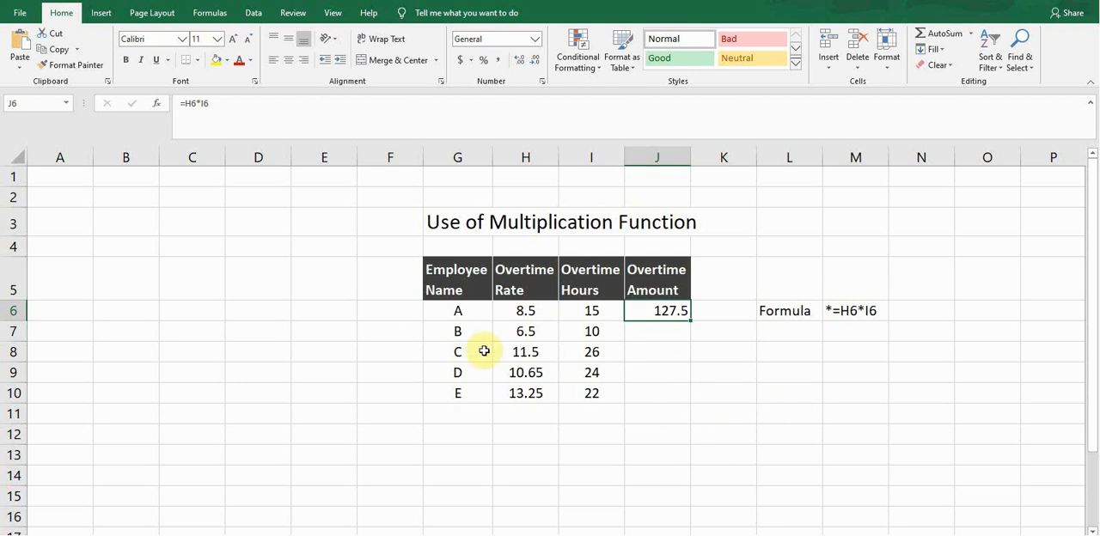
left_click(458, 311)
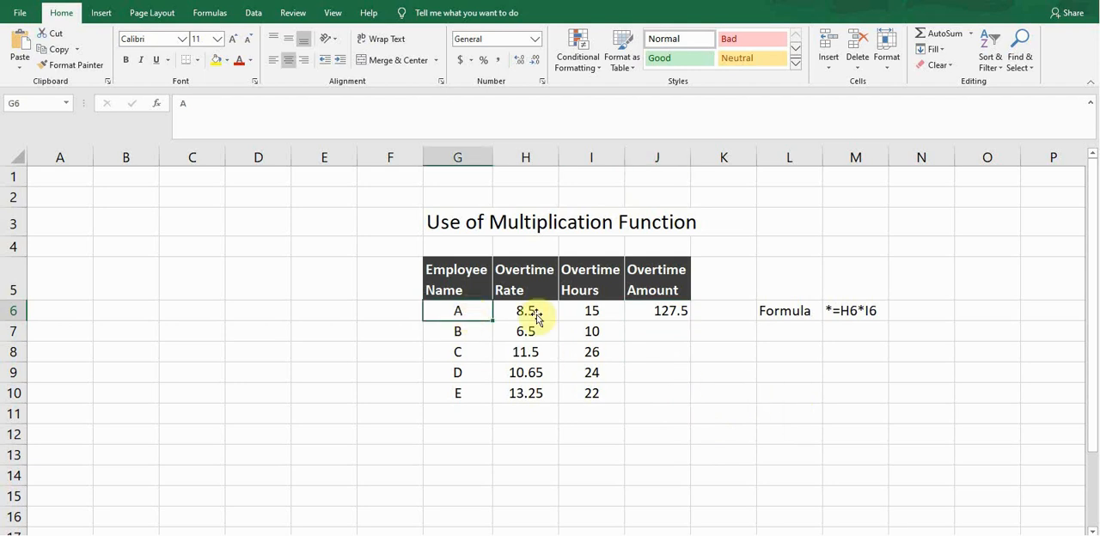
left_click(657, 312)
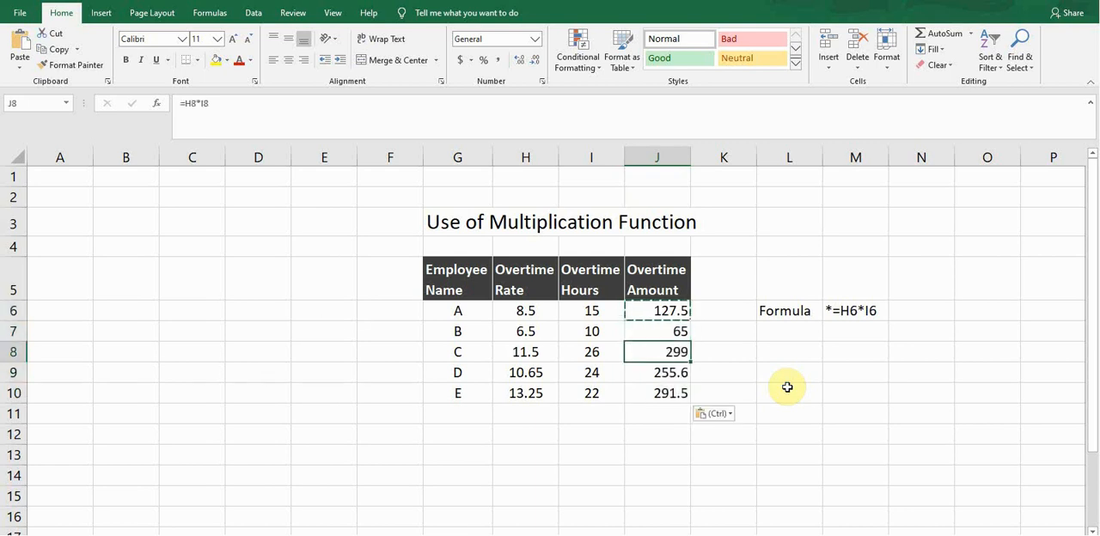
Step: Verify employee B's copied amount uses the row-adjusted formula =H7*I7
left_click(657, 330)
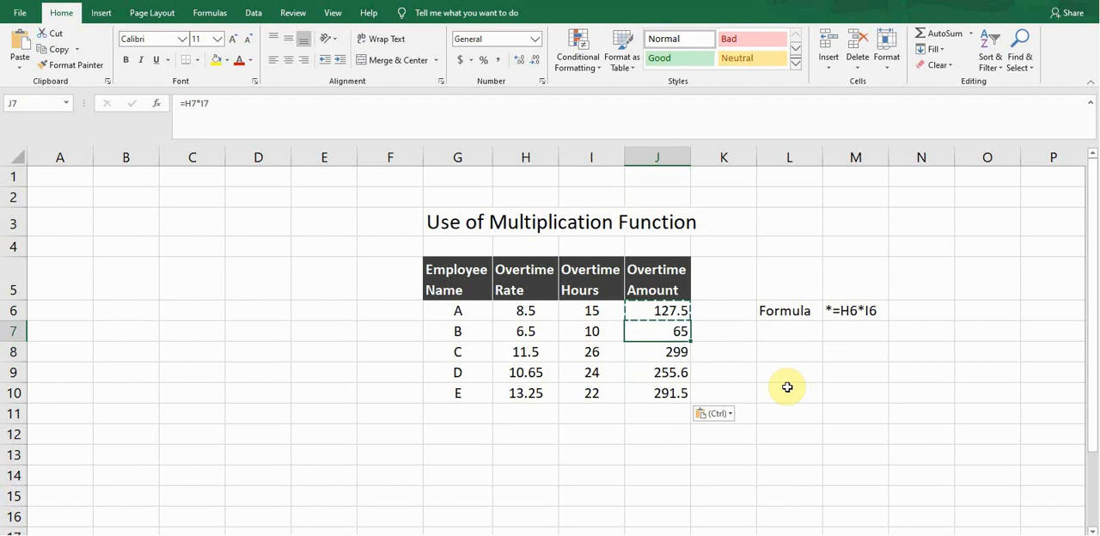
left_click(657, 278)
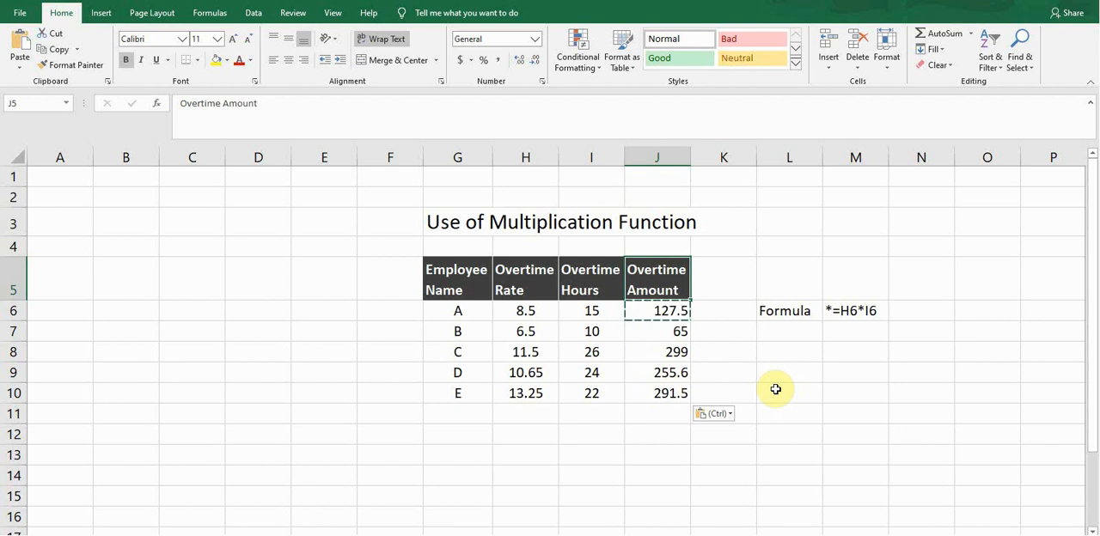
left_click(787, 311)
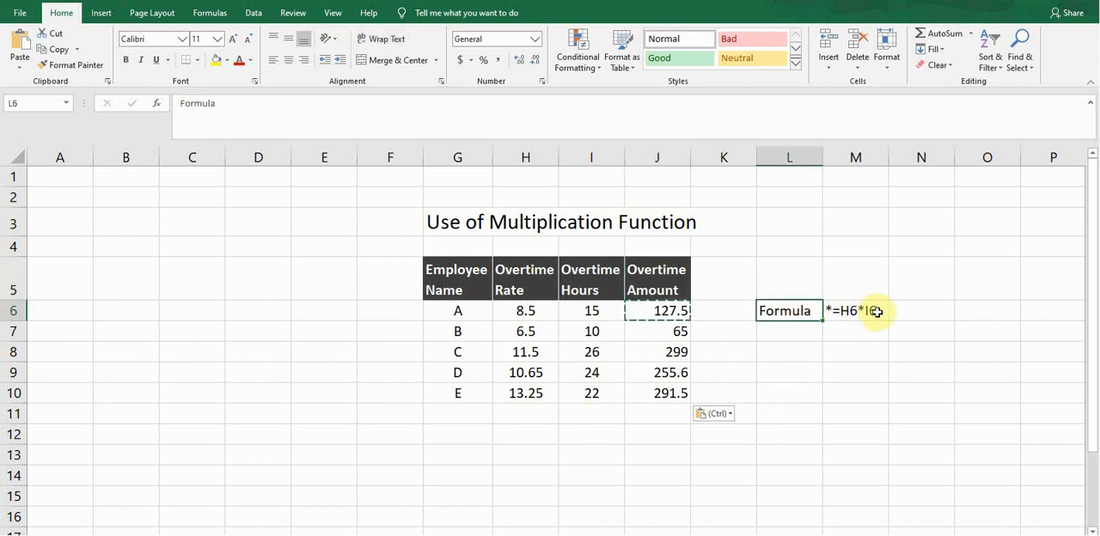
left_click(856, 311)
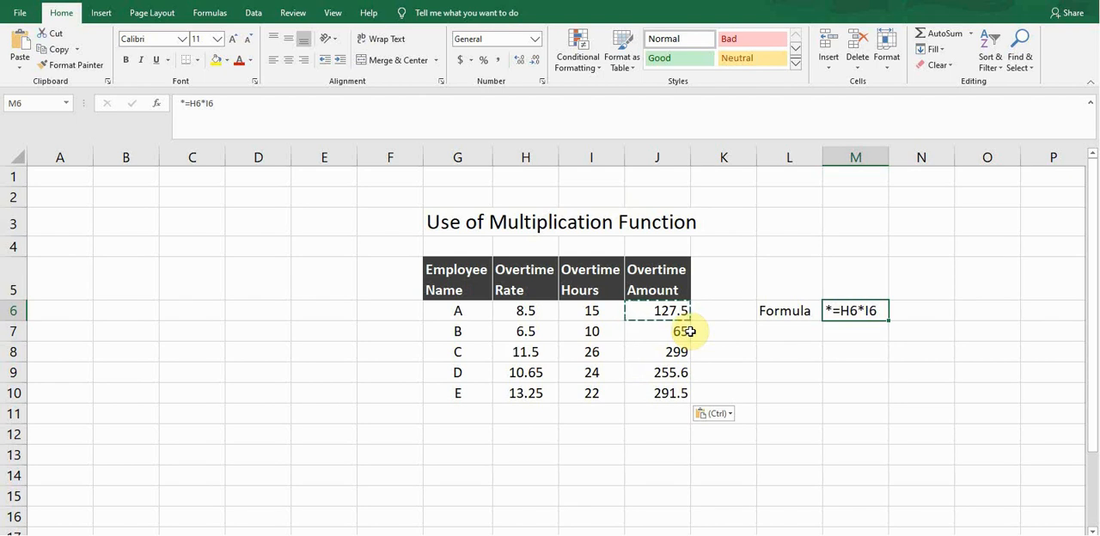
left_click(527, 279)
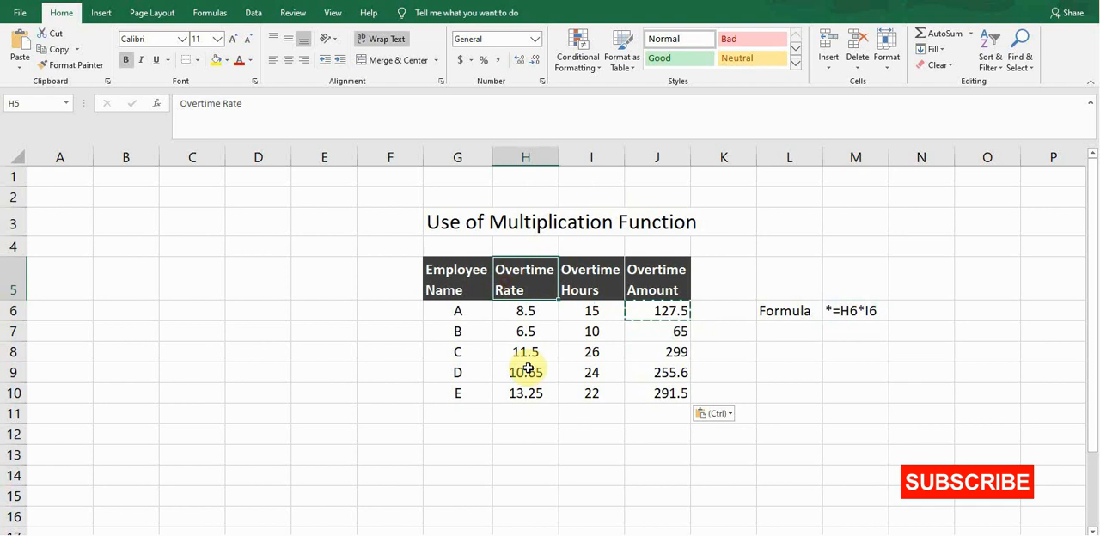